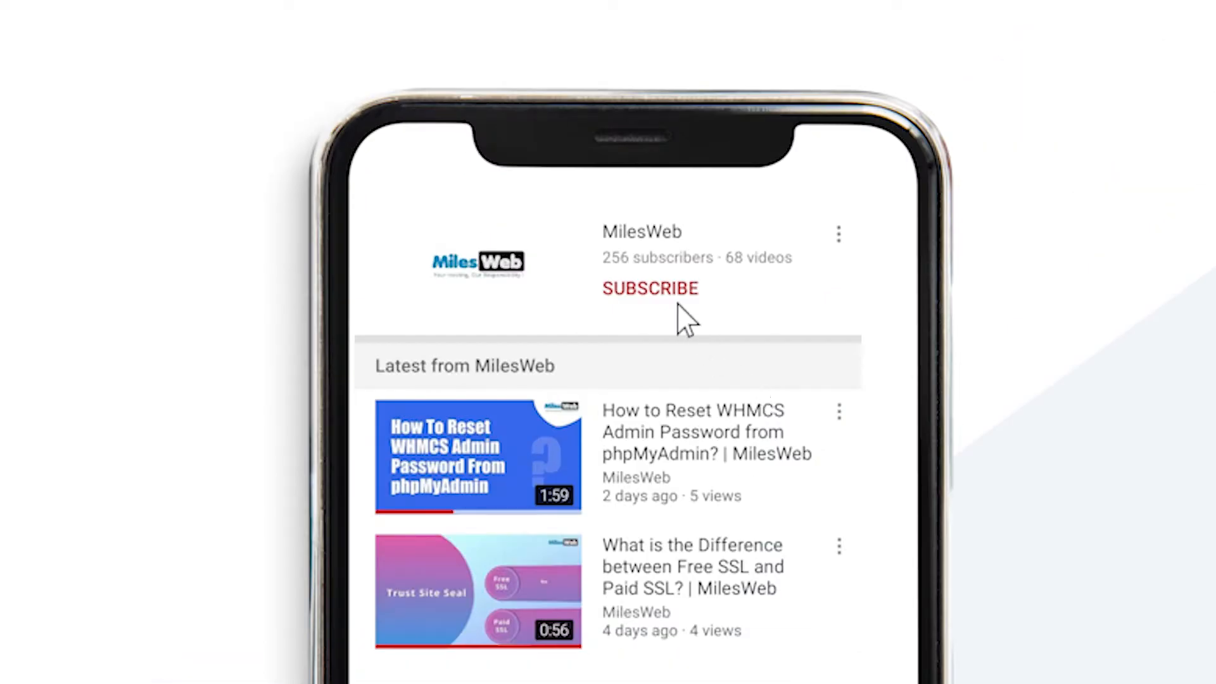
# Step: Log in to cPanel with the entered username and password, then launch File Manager
pyautogui.click(651, 288)
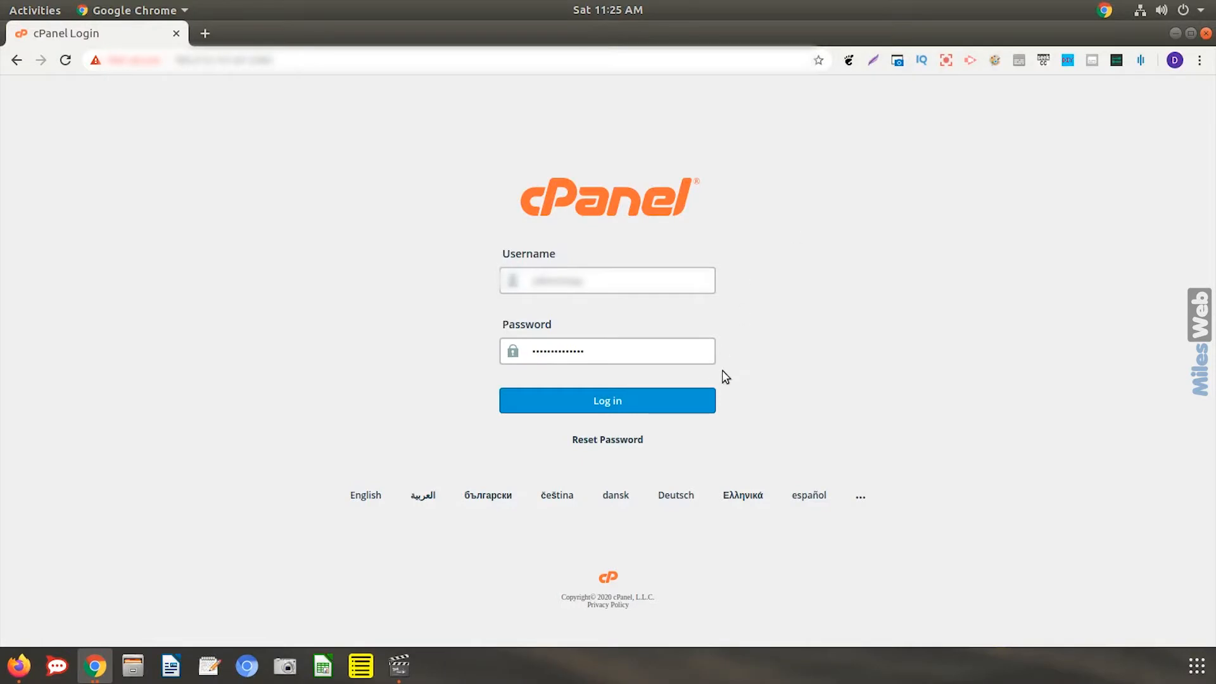
pyautogui.click(607, 400)
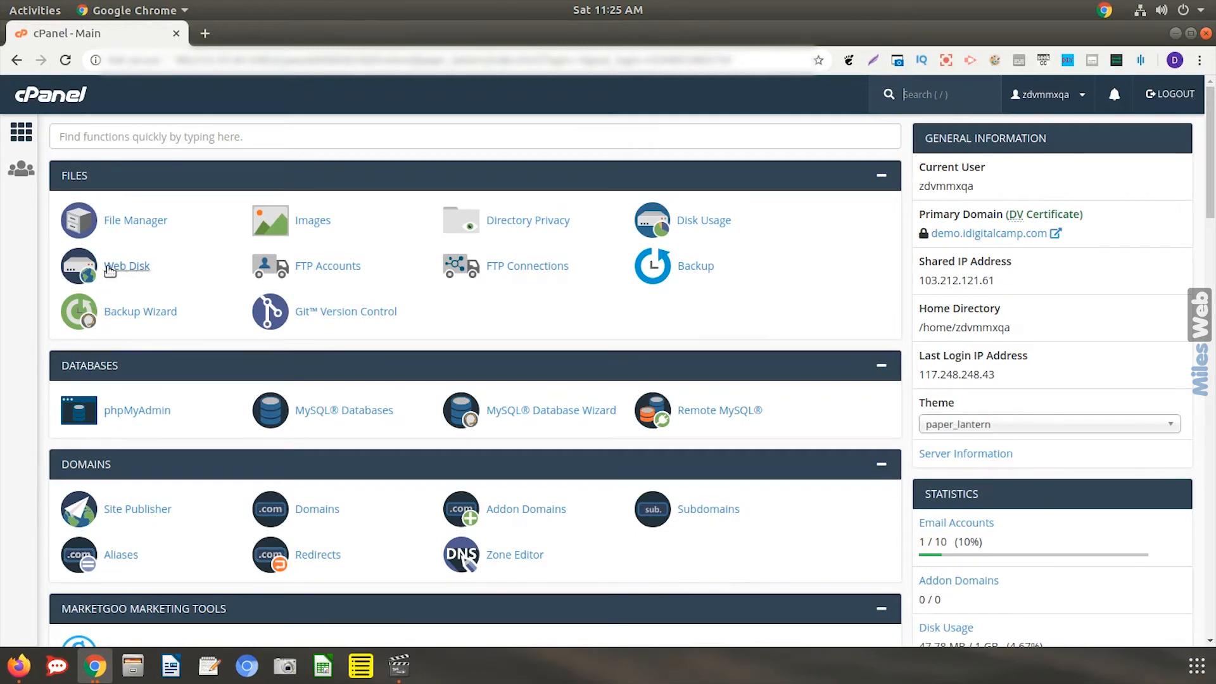
pyautogui.click(135, 220)
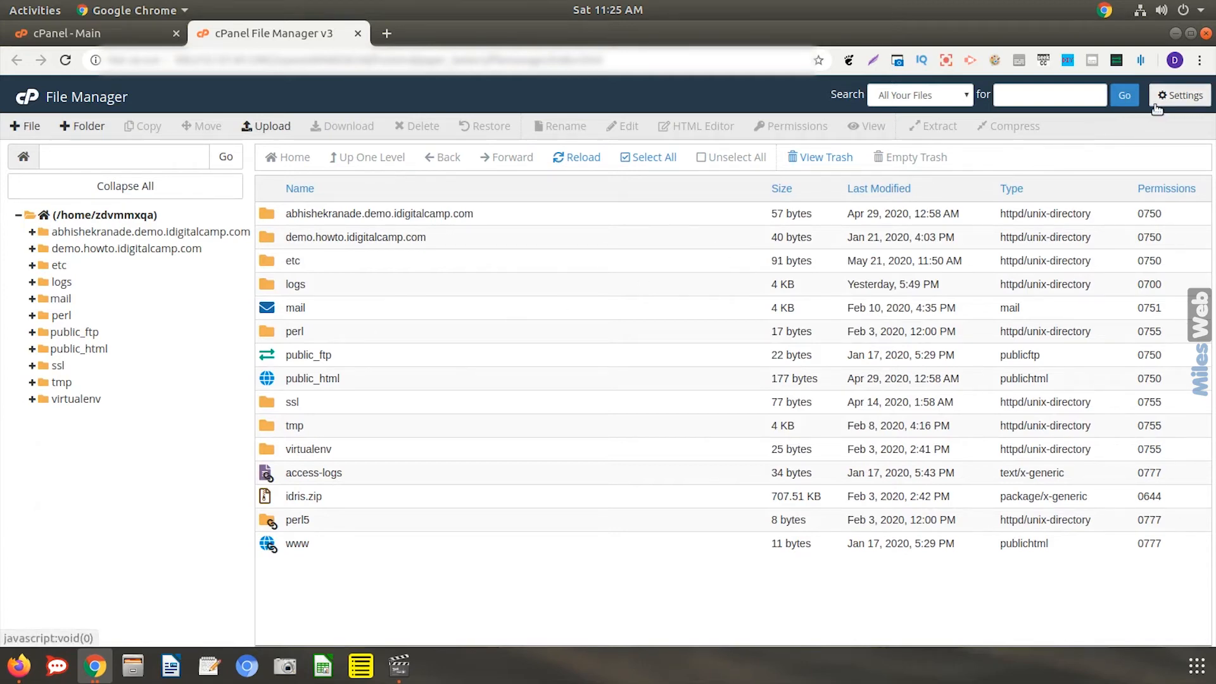
# Step: Open the File Manager Settings to show the Preferences dialog
pyautogui.click(1179, 95)
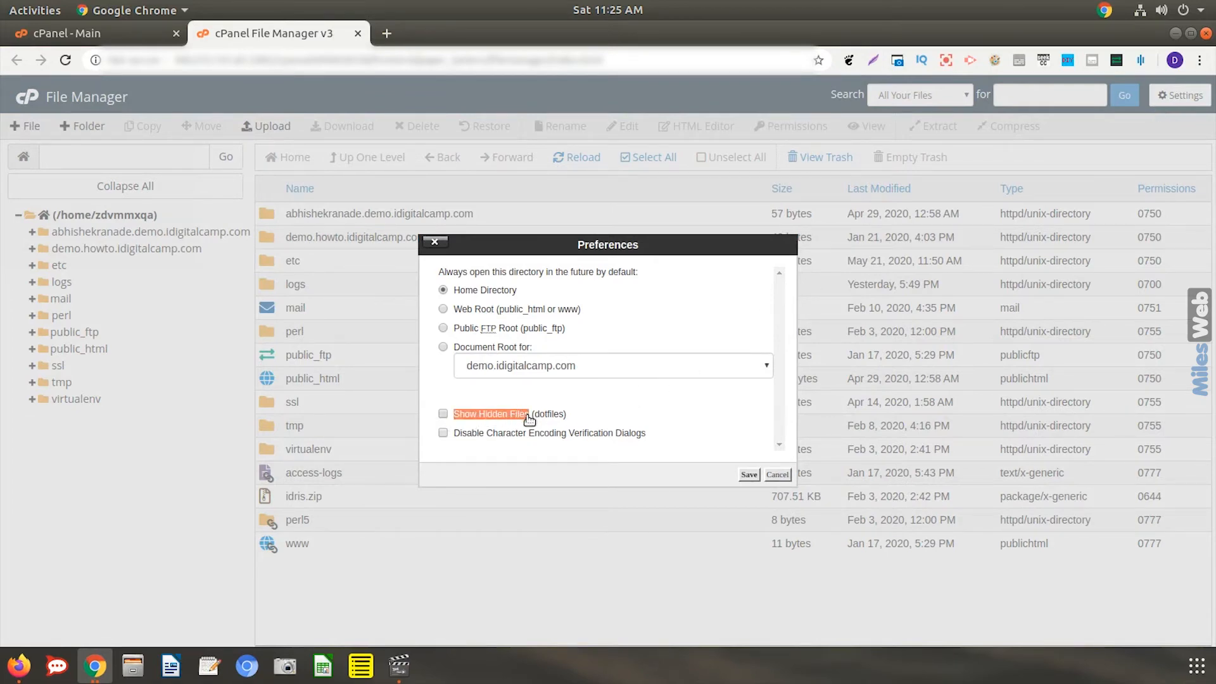
# Step: Enable Show Hidden Files (dotfiles) in Preferences and save
pyautogui.click(443, 414)
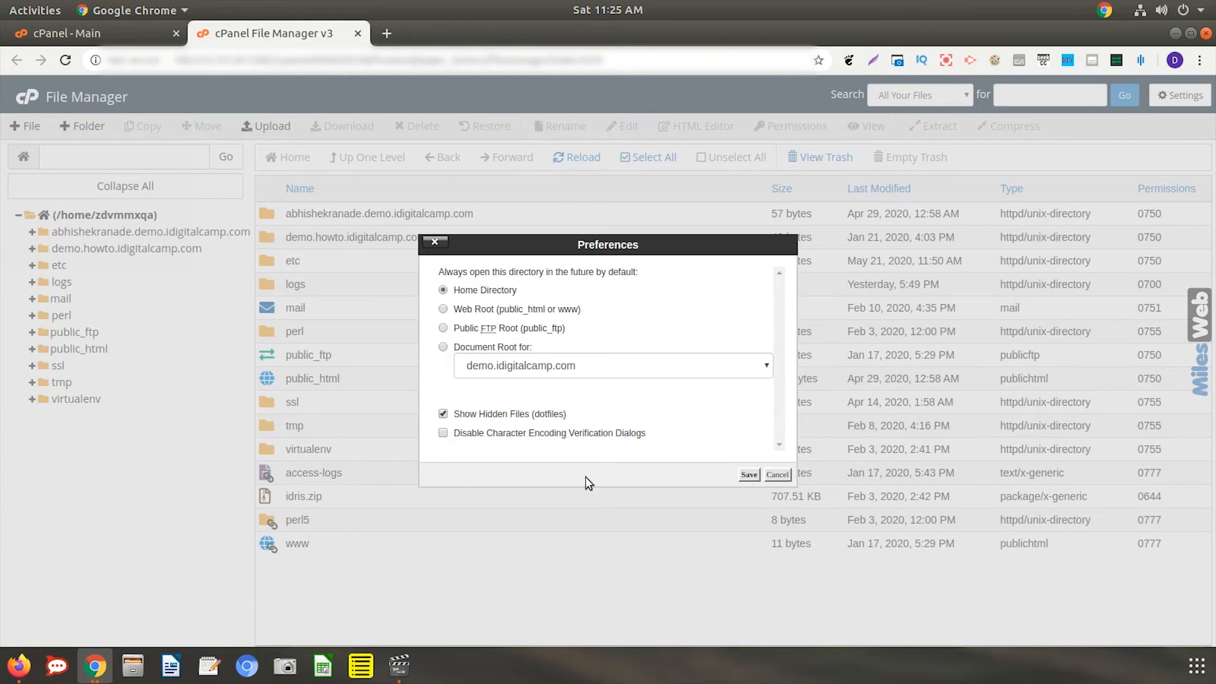
pyautogui.click(748, 474)
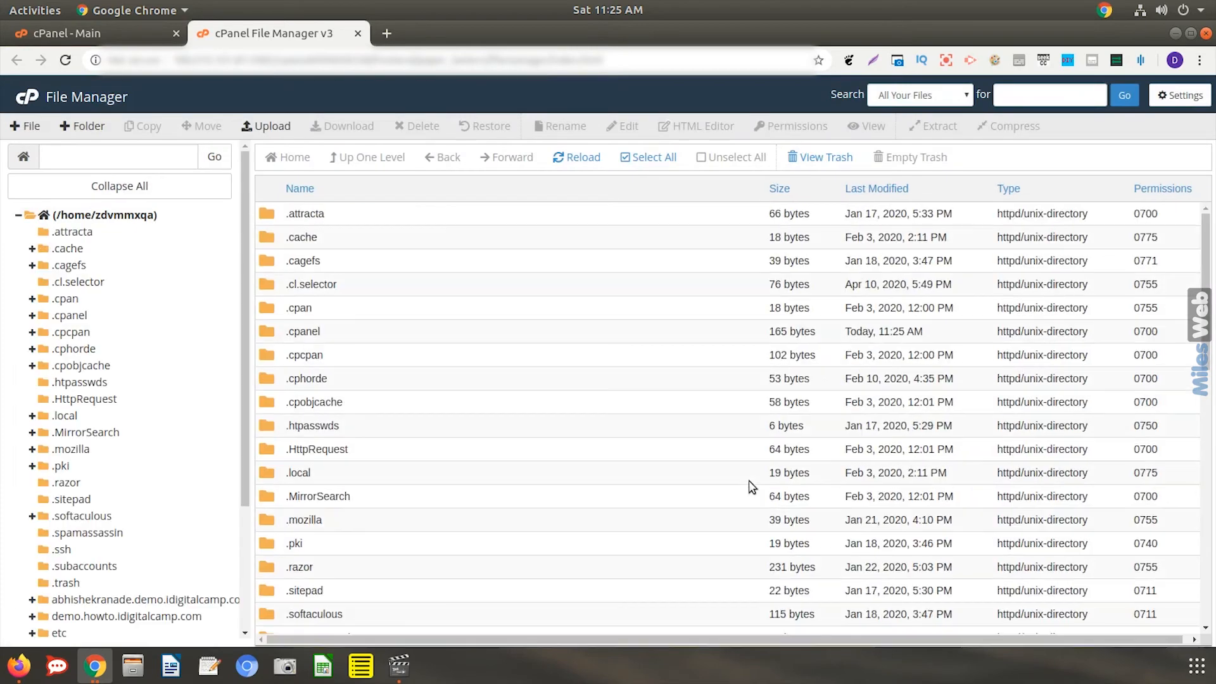
pyautogui.moveTo(397, 450)
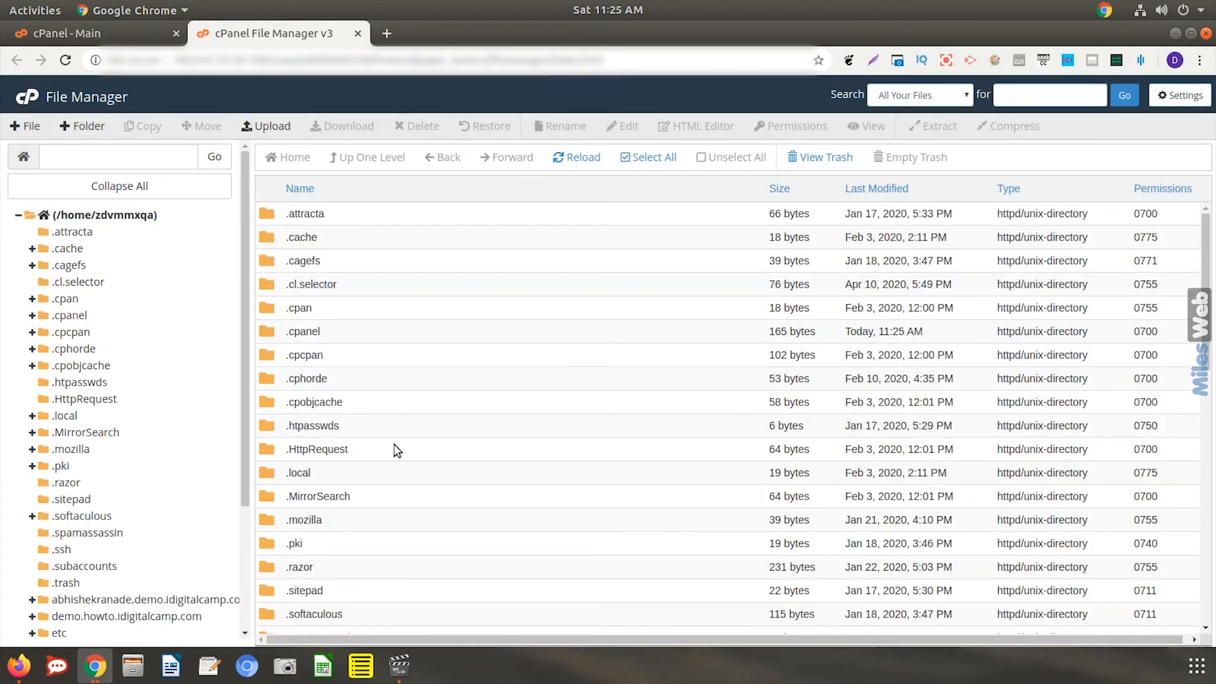
pyautogui.moveTo(326, 240)
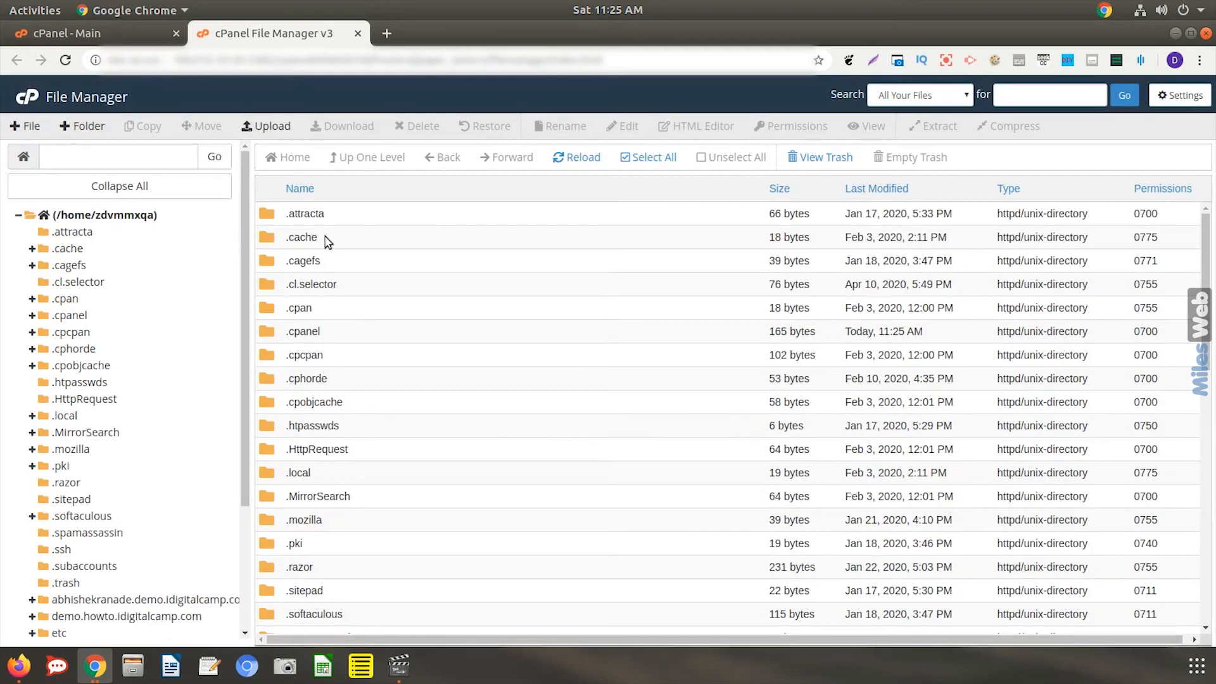
pyautogui.moveTo(298, 590)
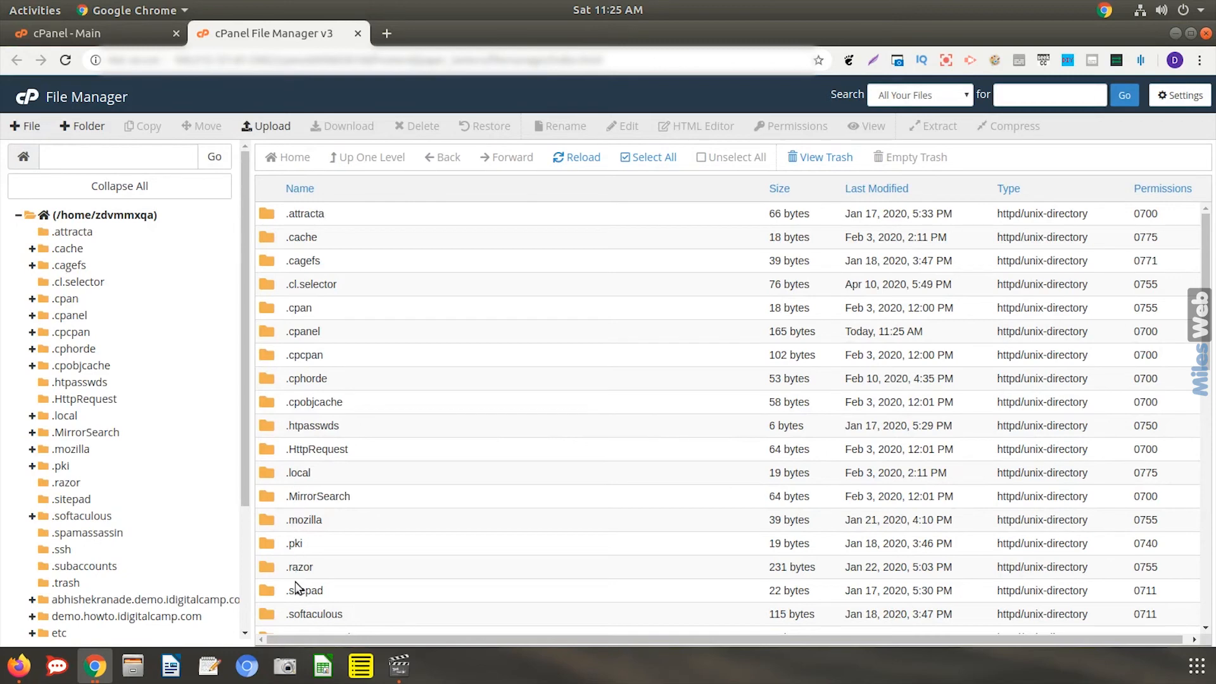
pyautogui.scroll(-3)
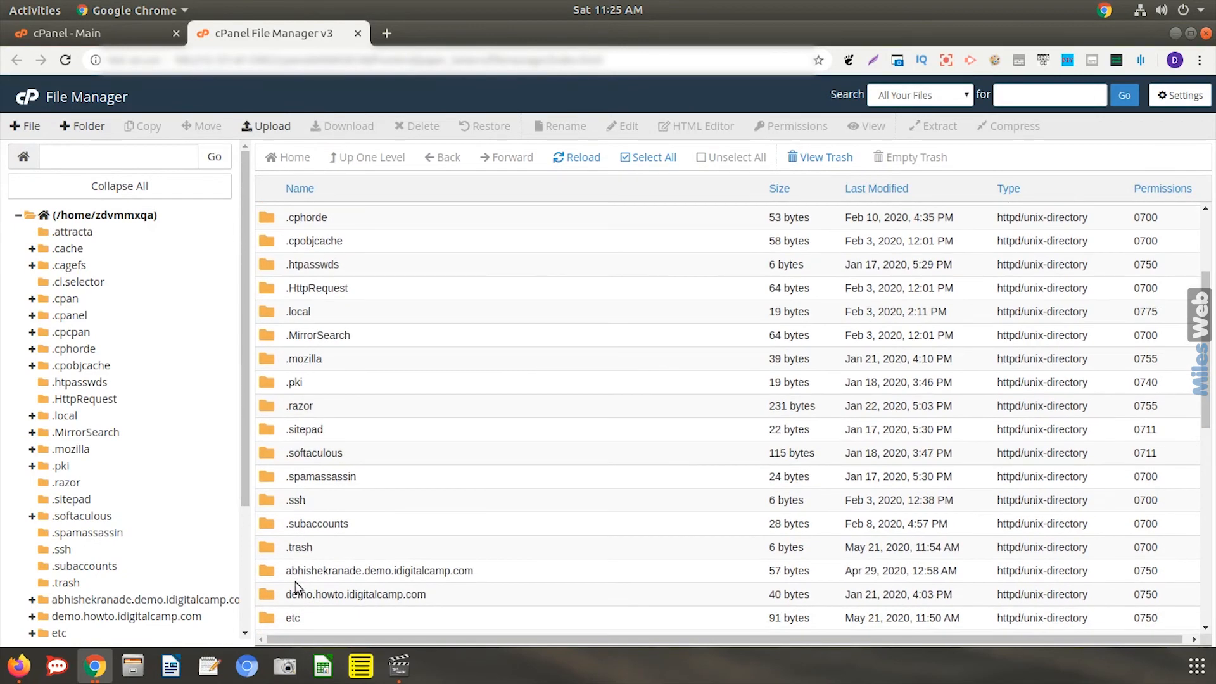
pyautogui.scroll(-3)
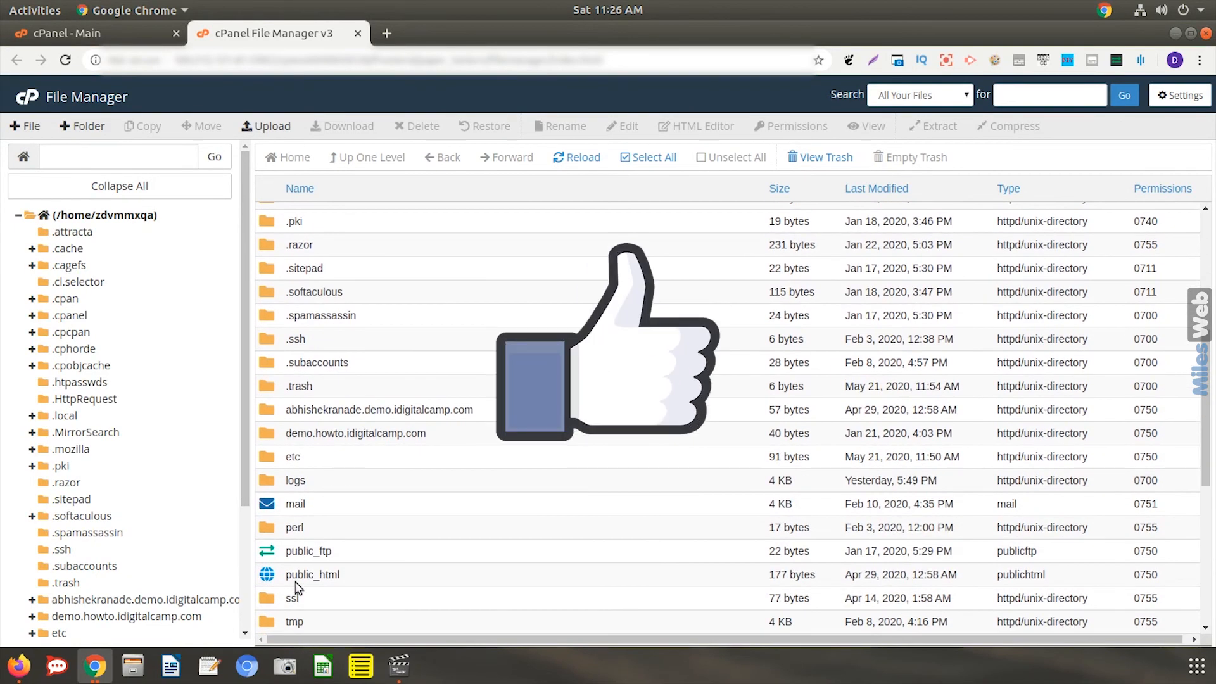